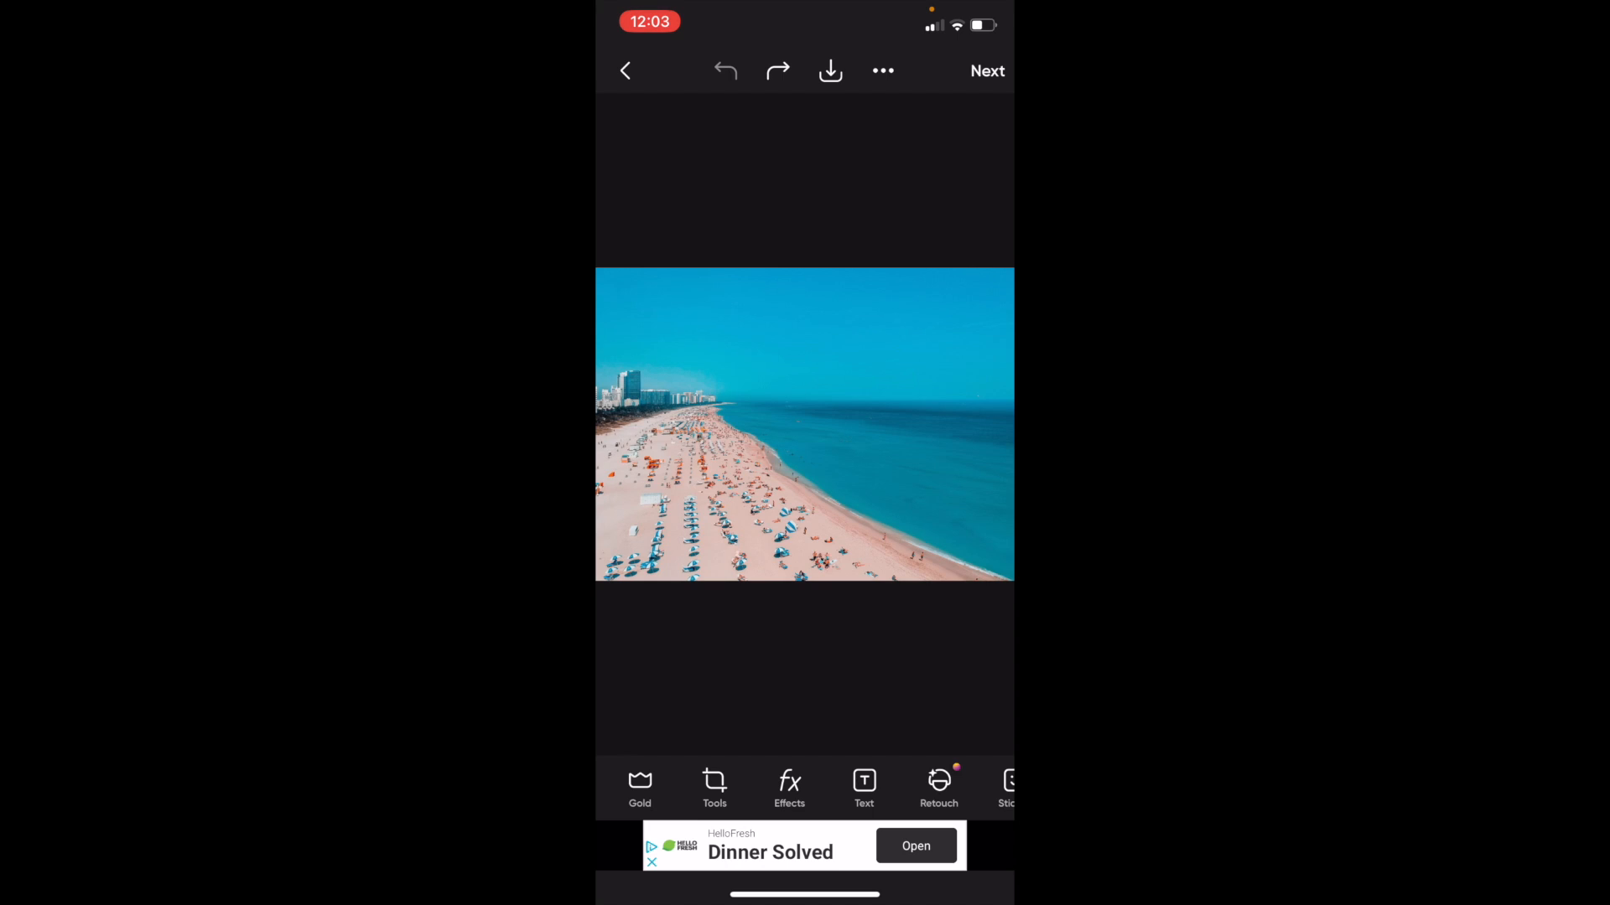
Step: Open the Tools panel in the bottom toolbar to show crop, curves and adjust
{"action": "left_click", "coordinate": [715, 782]}
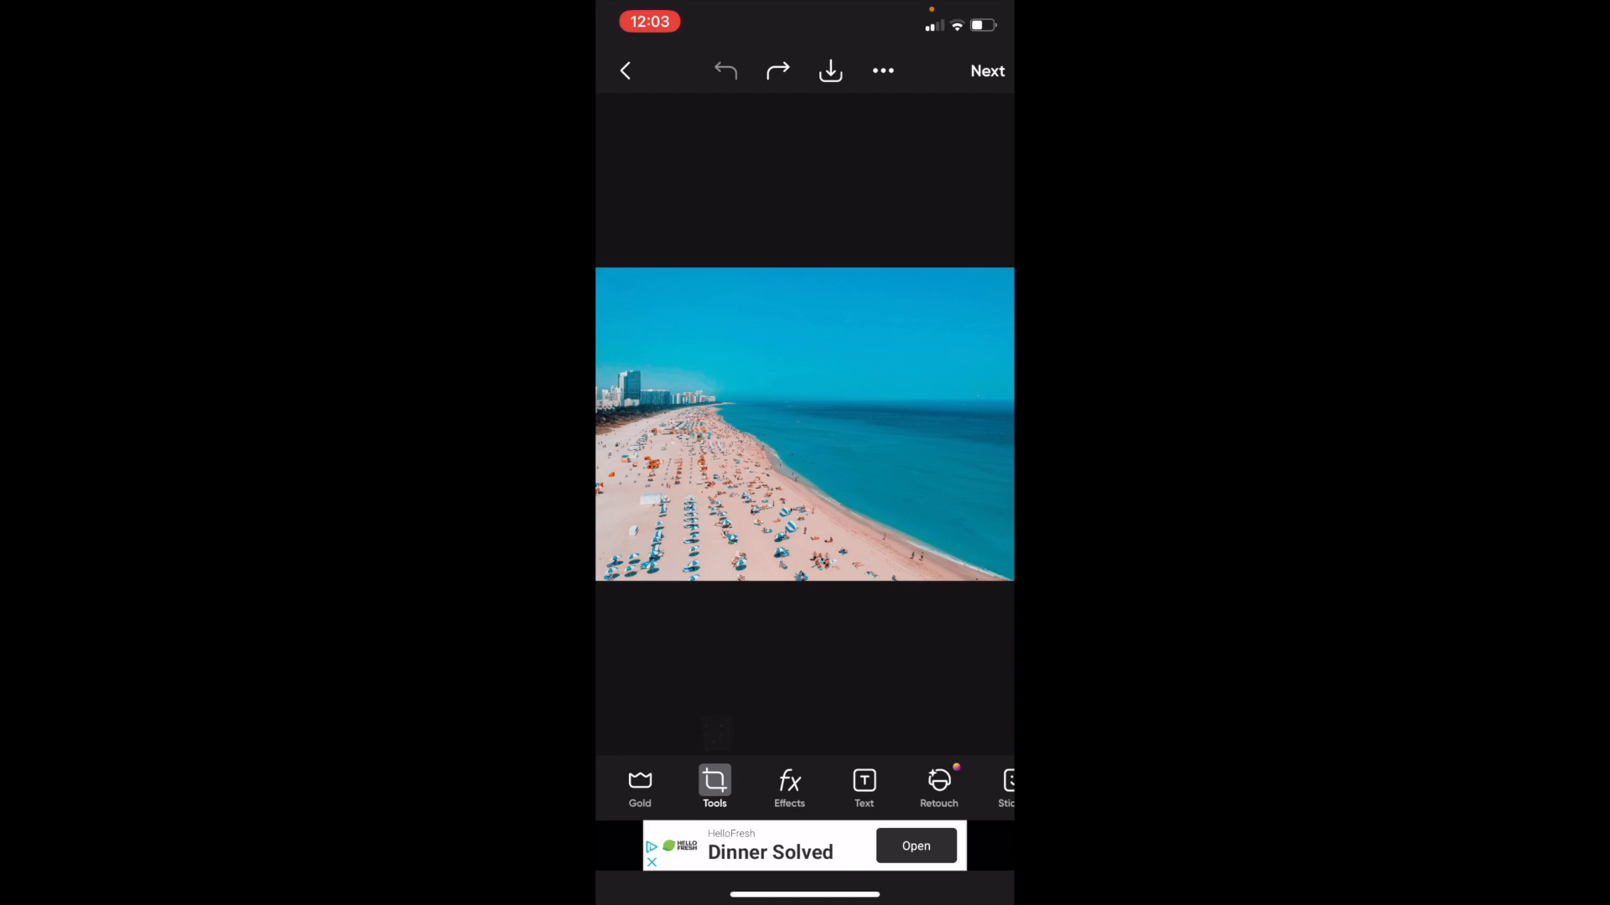
{"action": "left_click", "coordinate": [714, 787]}
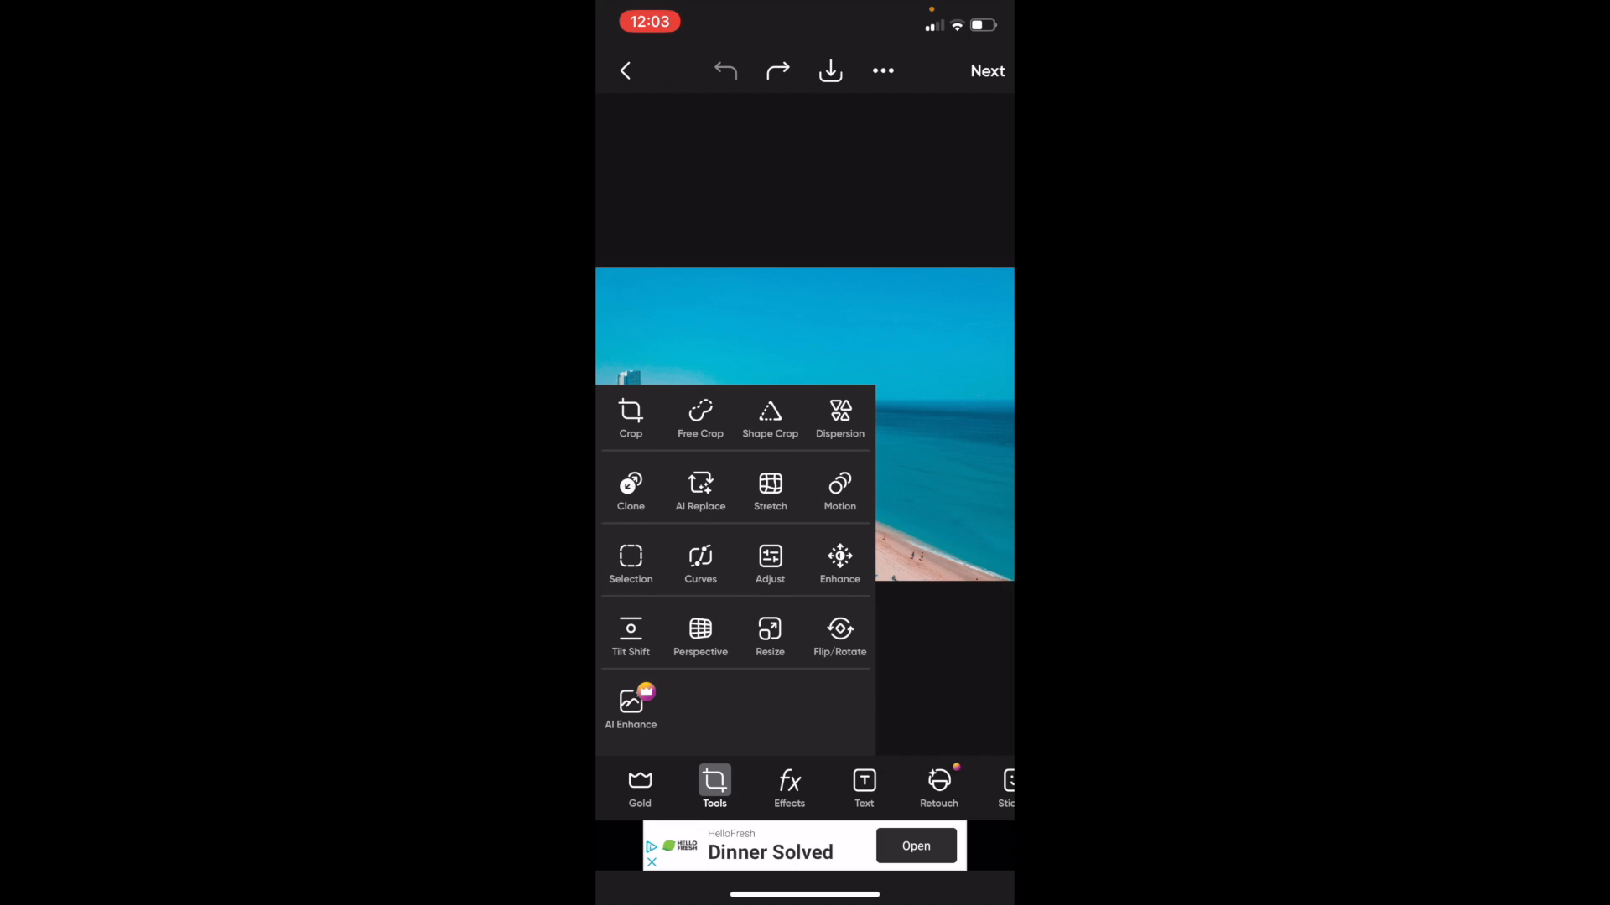
Step: Open Crop on the beach photo and switch to its Rotate options
{"action": "left_click", "coordinate": [630, 417]}
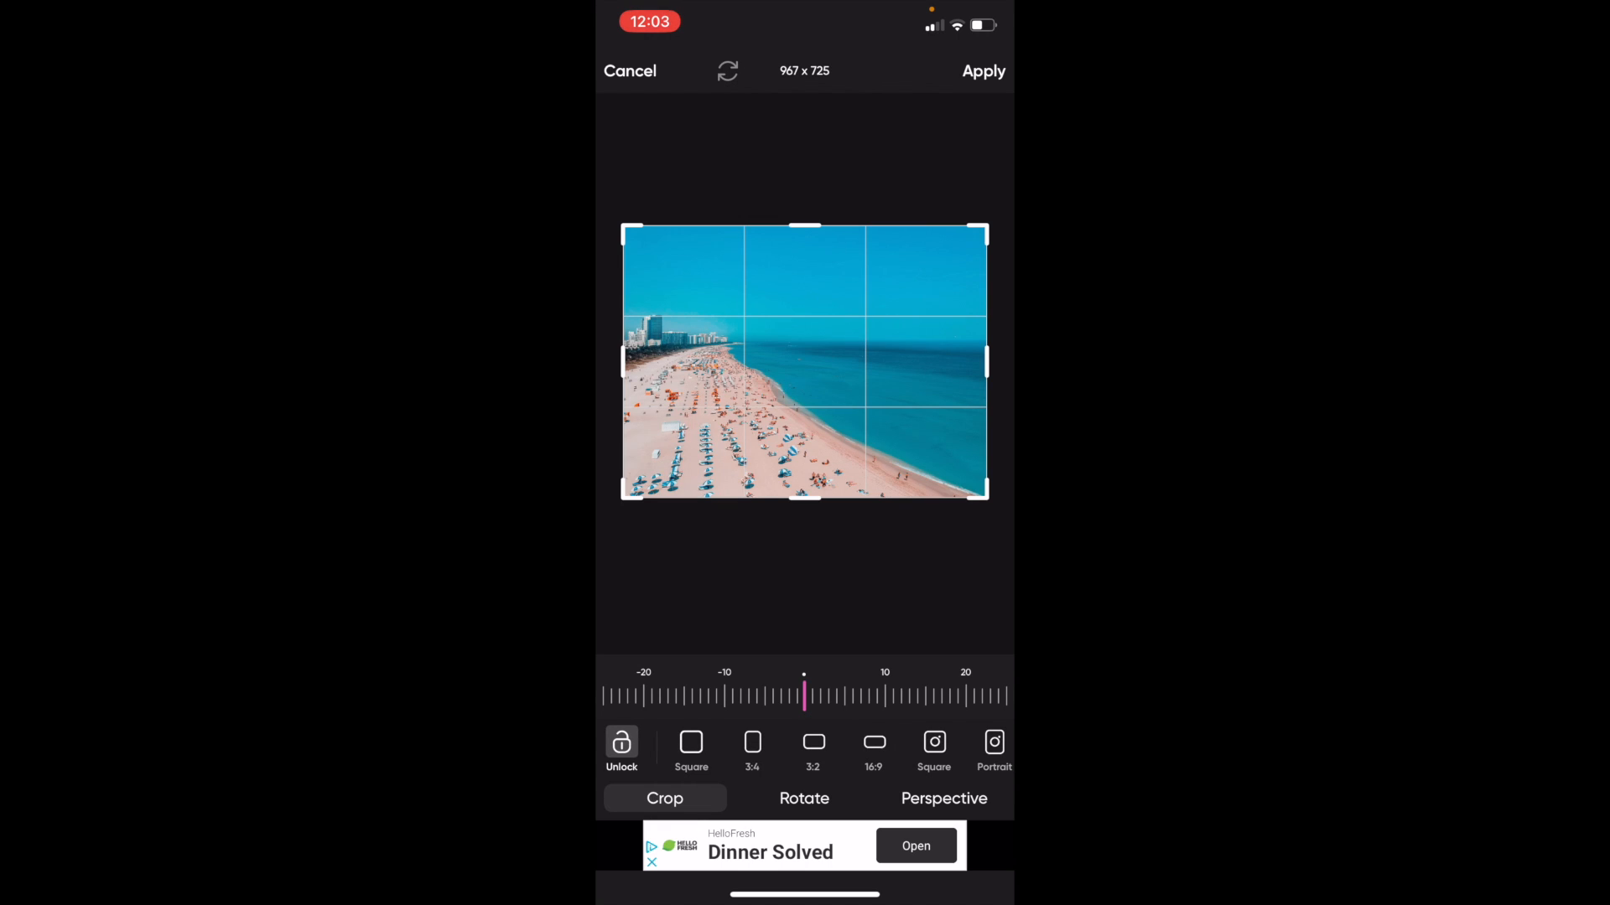
{"action": "left_click", "coordinate": [804, 799]}
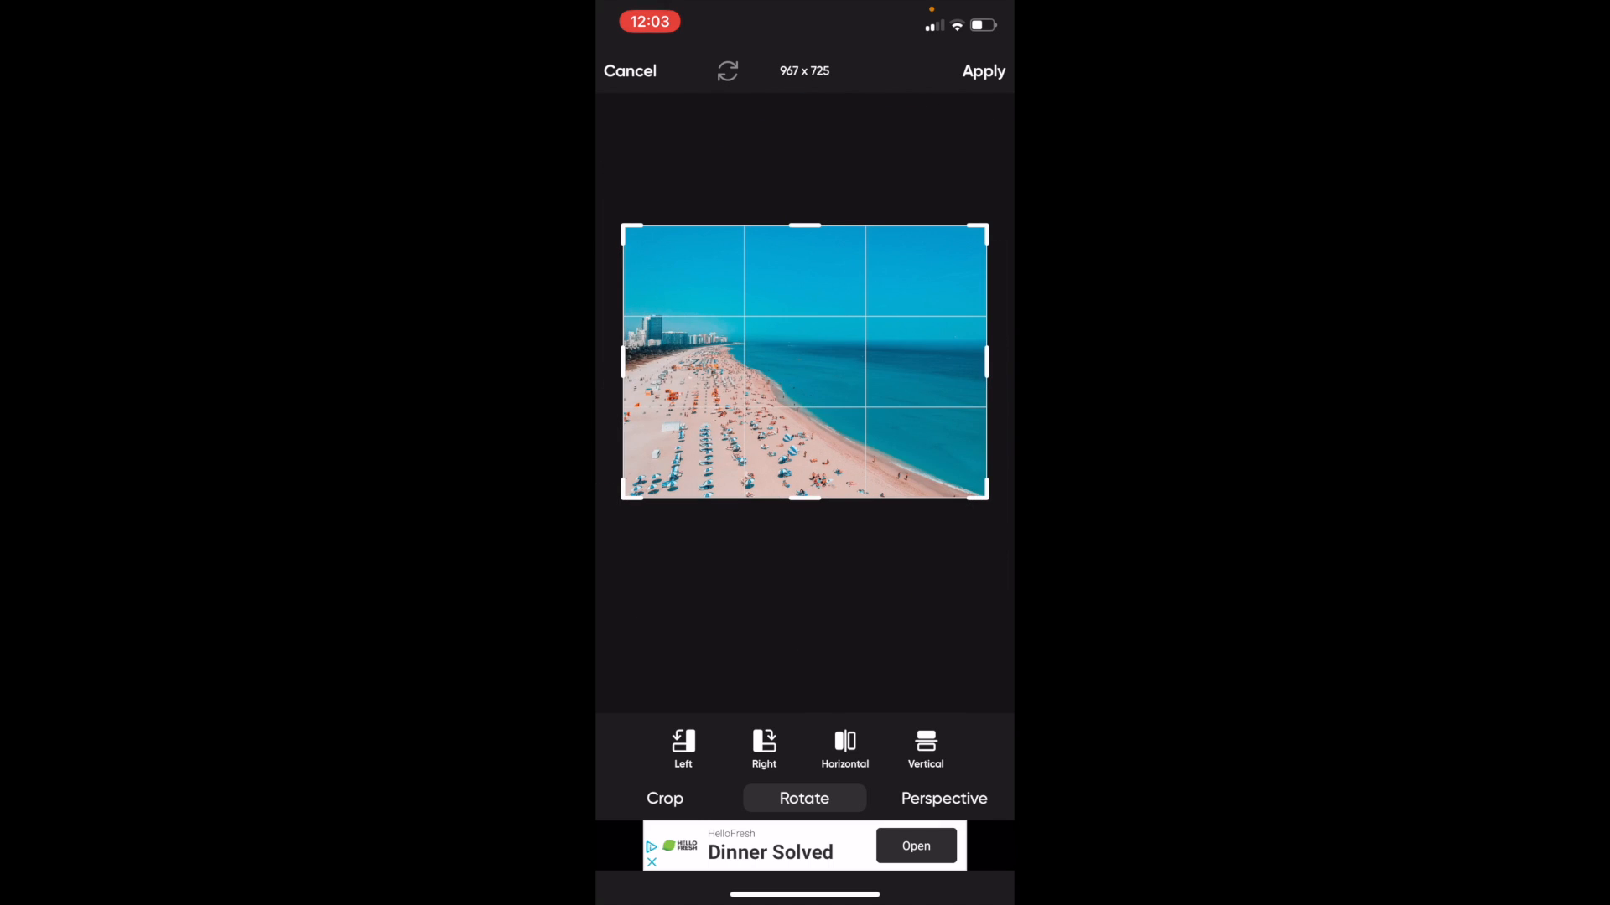
Step: Flip the beach photo horizontally and vertically, then apply the result
{"action": "left_click", "coordinate": [844, 745]}
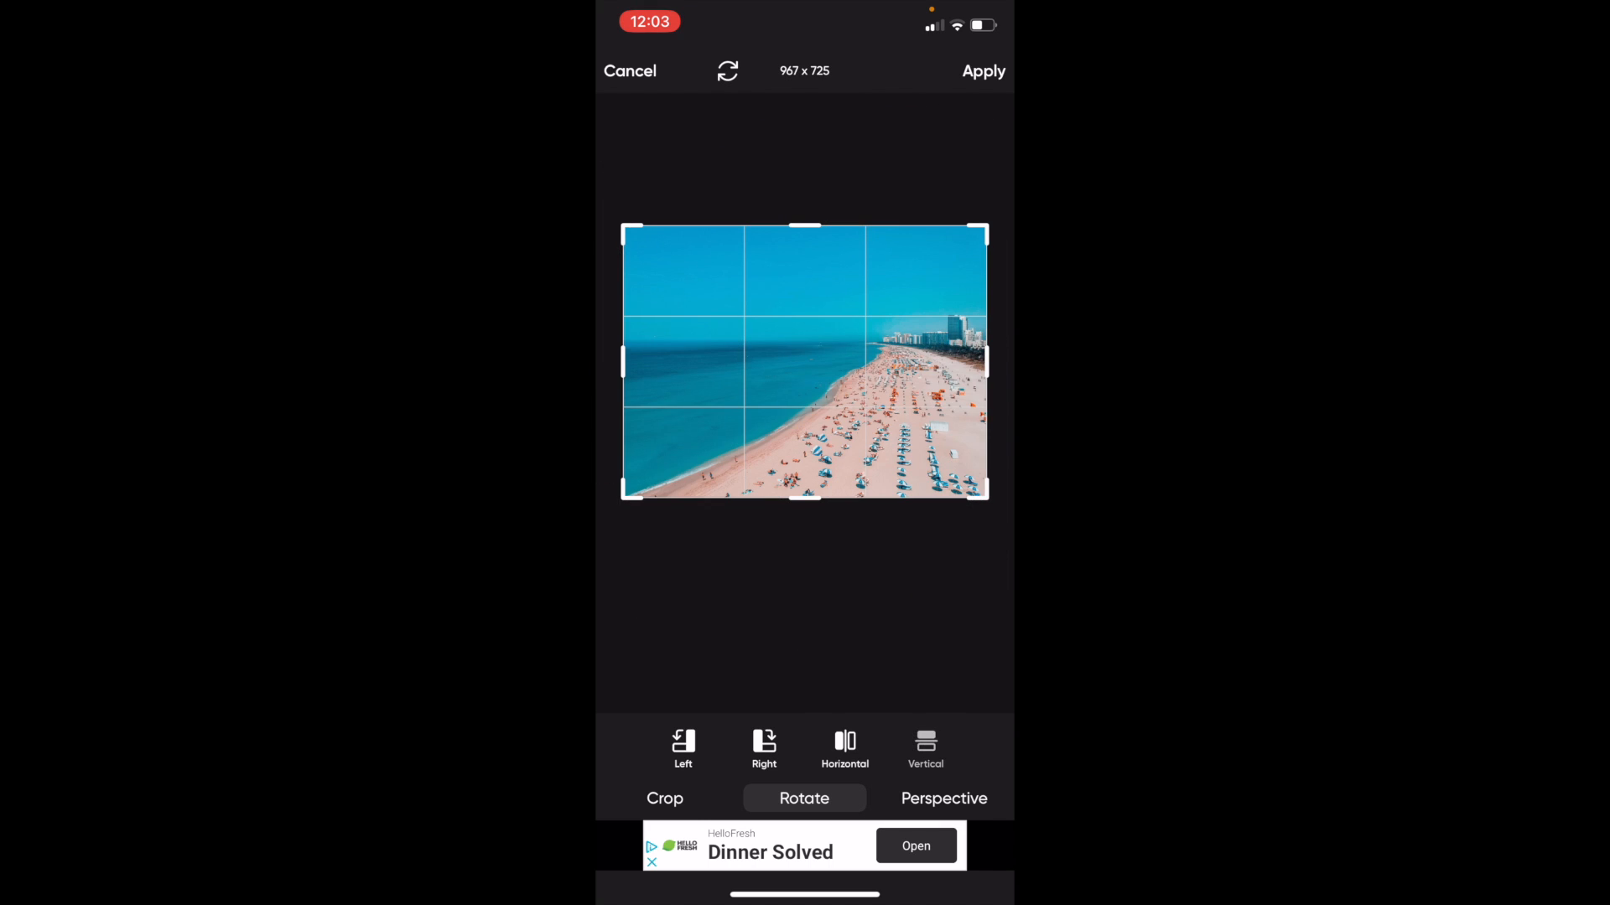
{"action": "left_click", "coordinate": [925, 747]}
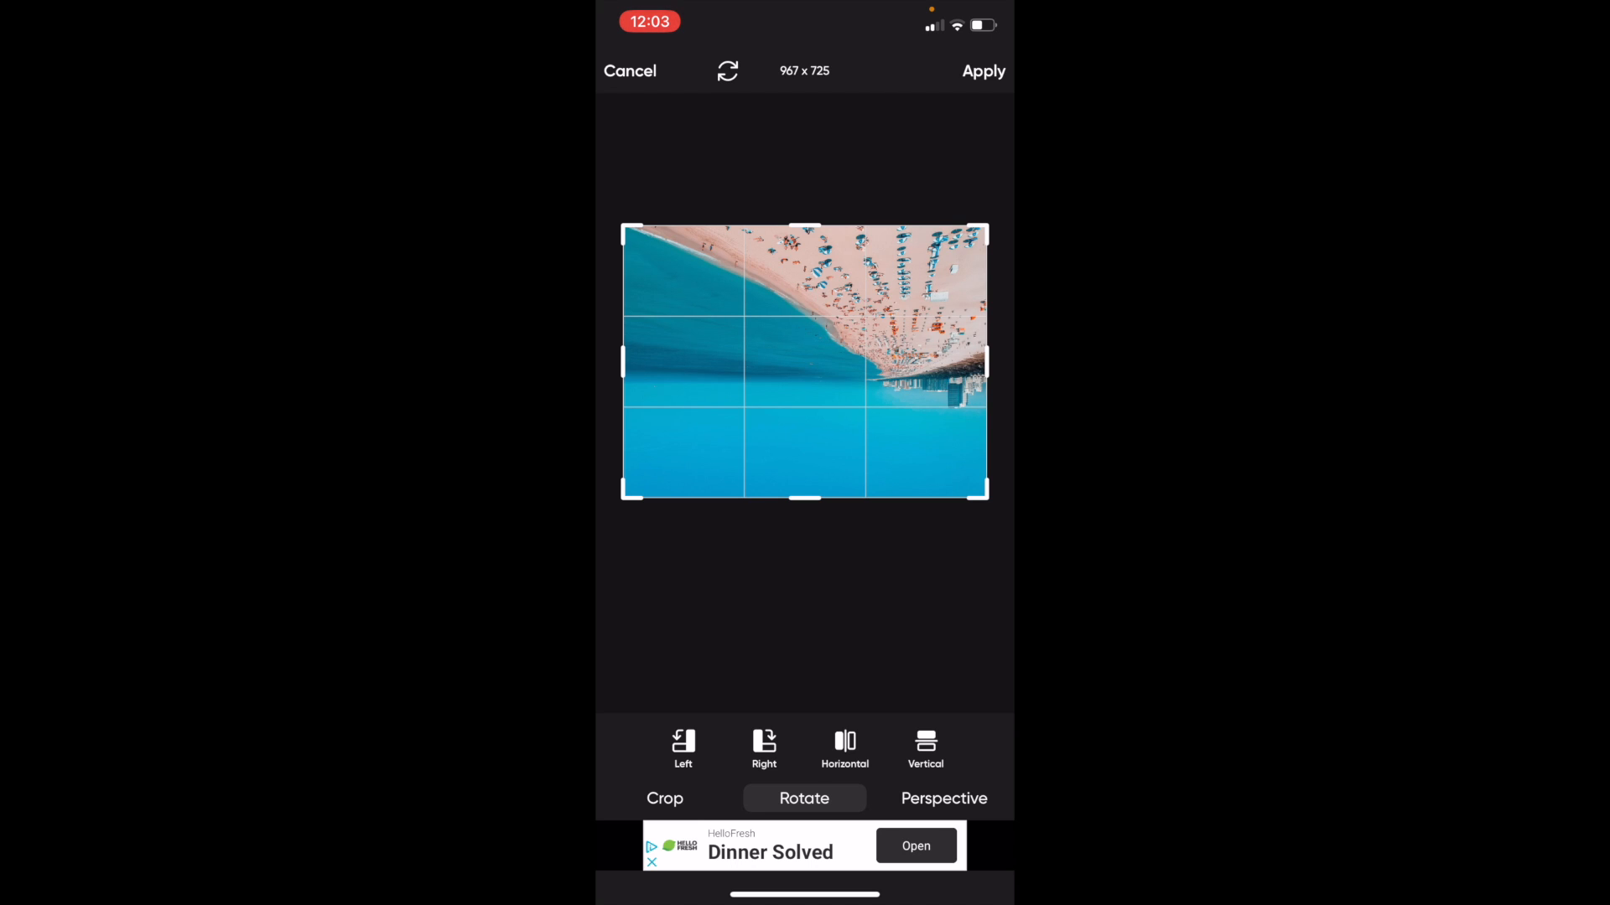
{"action": "left_click", "coordinate": [982, 71]}
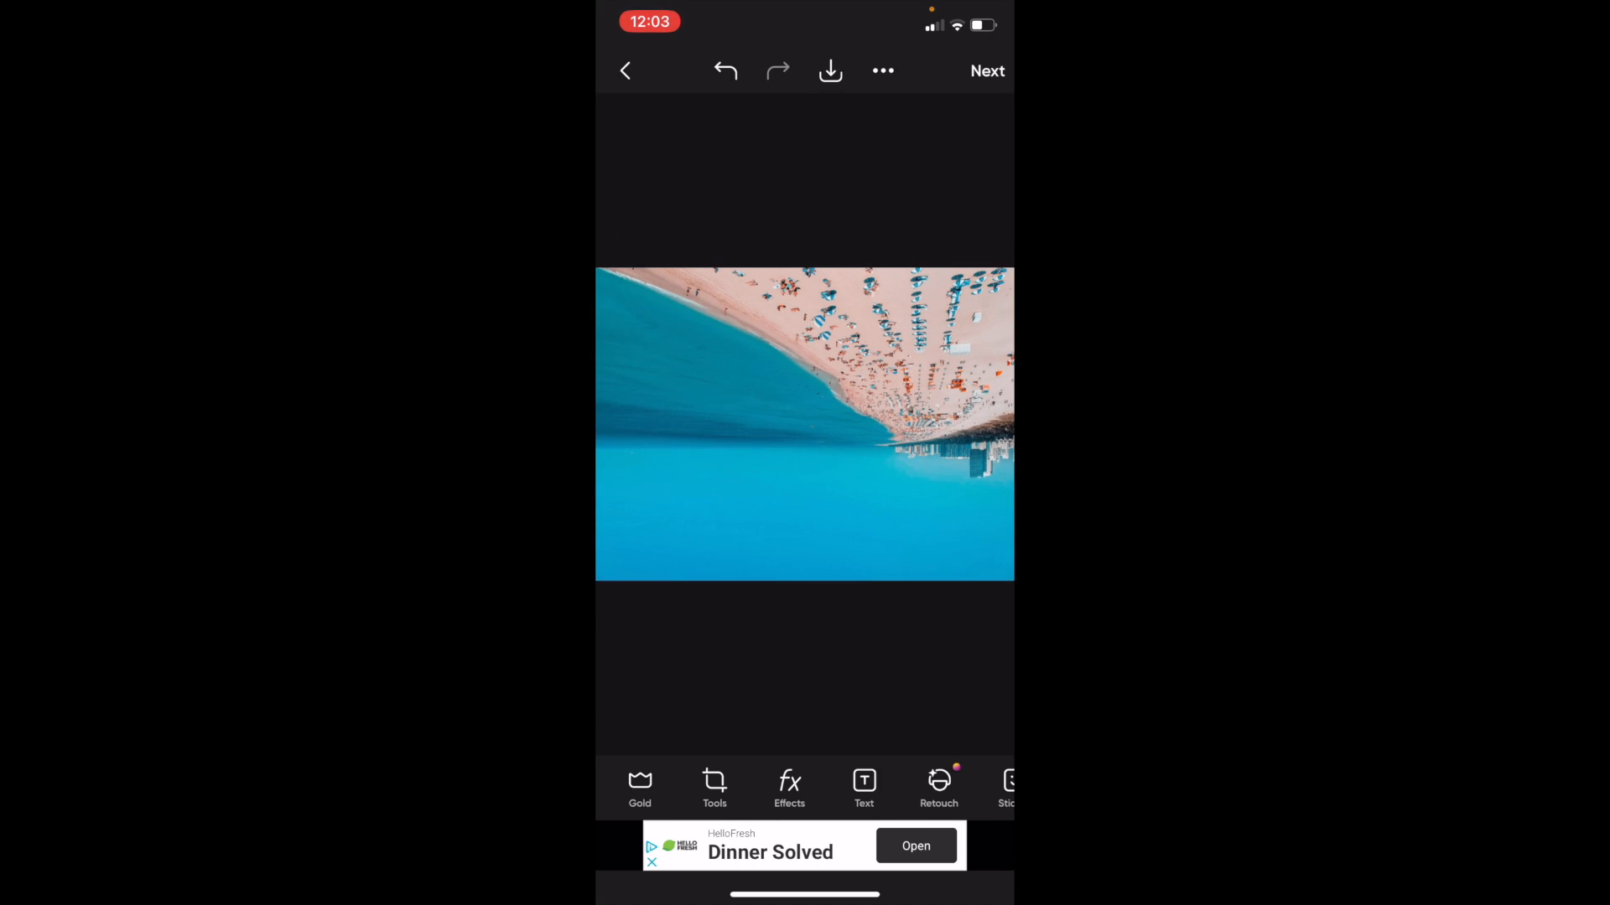